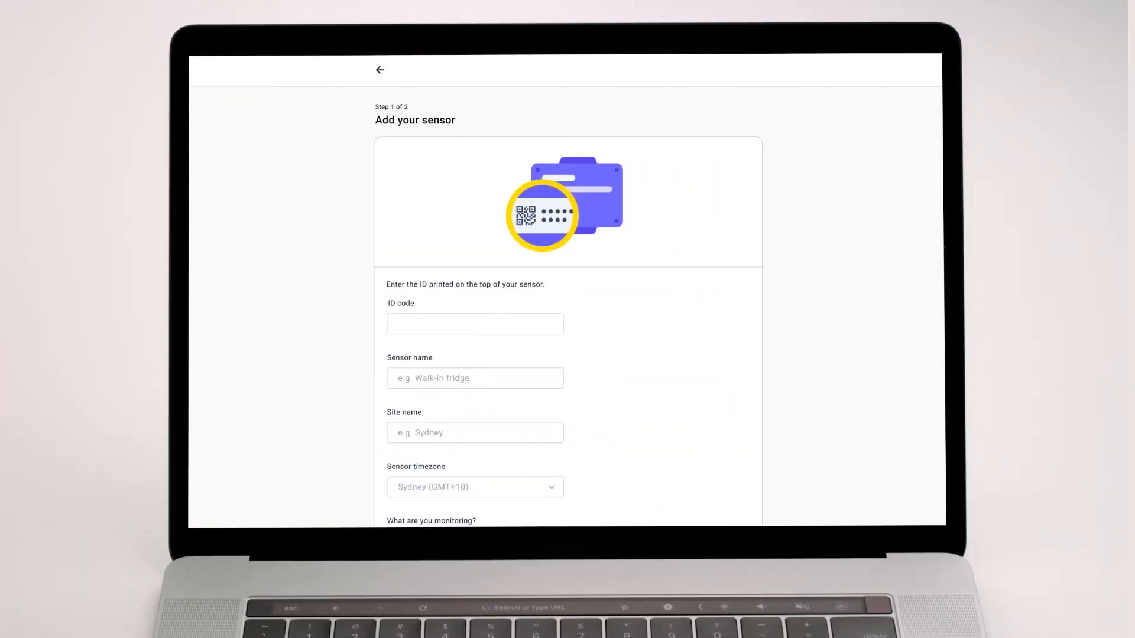
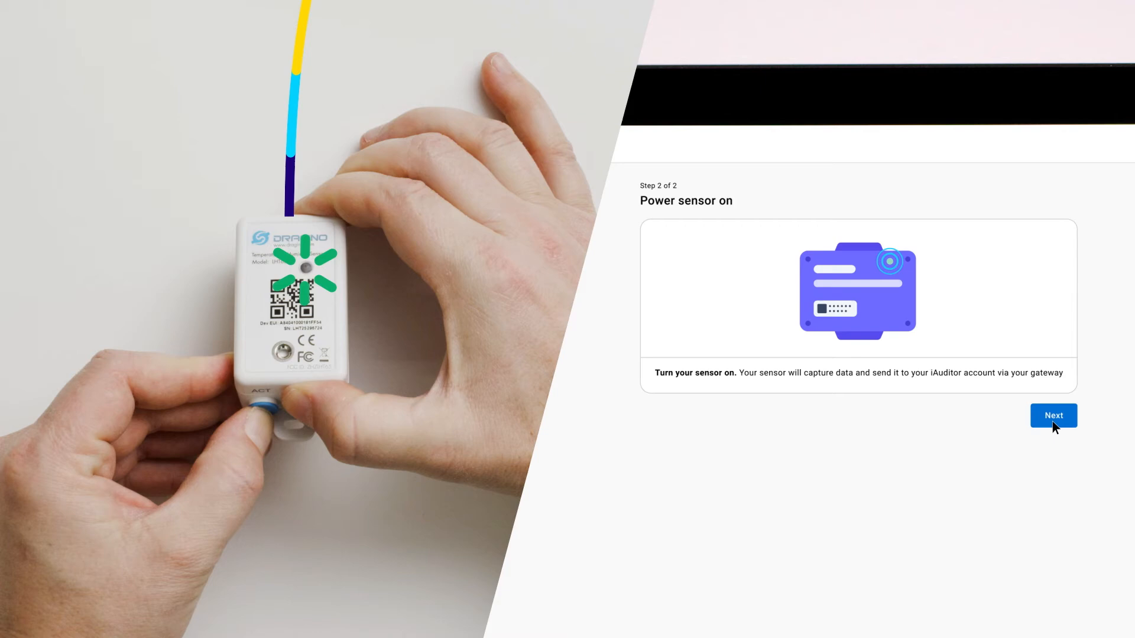
Step: Finish the power-on step so the Walk-in fridge sensor page with readings appears
left_click(1052, 415)
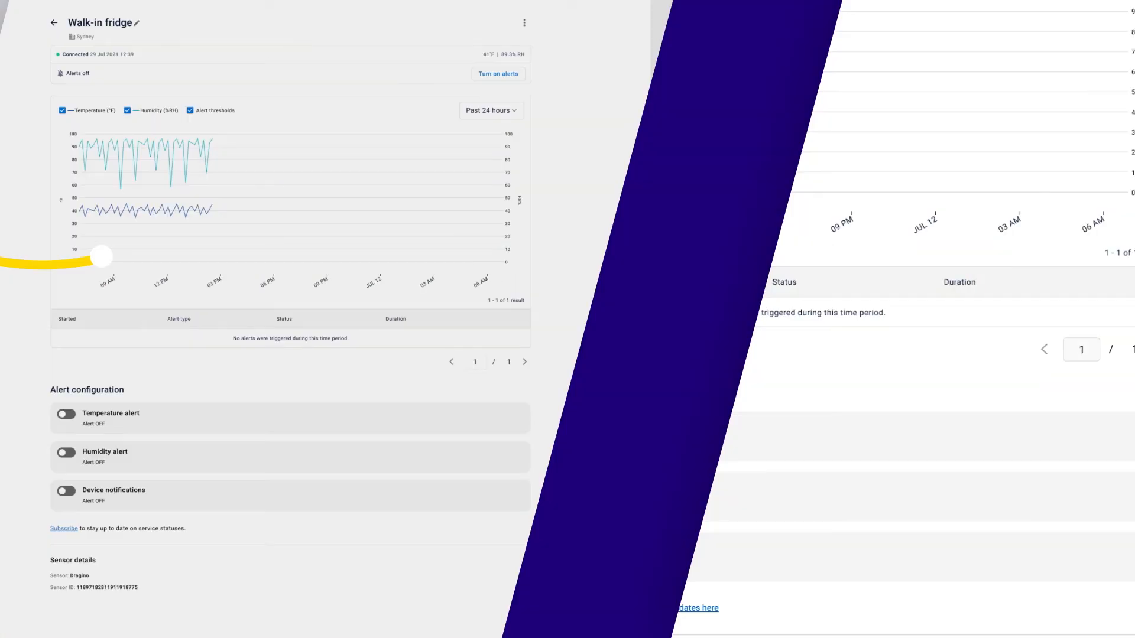
Step: Enable a temperature alert above 5 °C lasting longer than 30 minutes
left_click(66, 414)
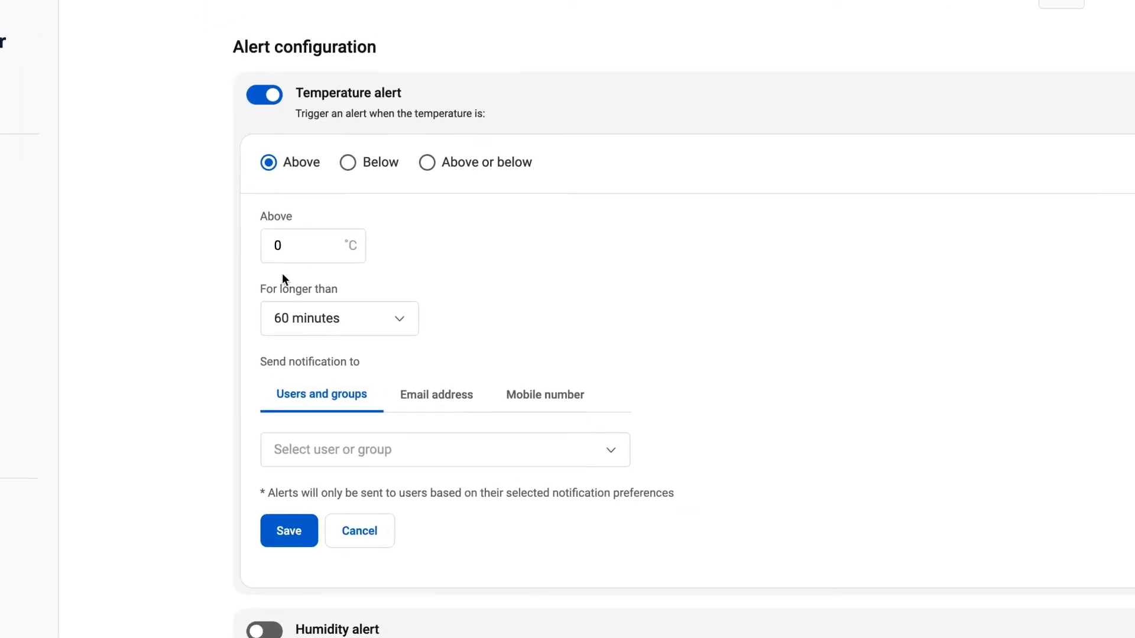
left_click(333, 318)
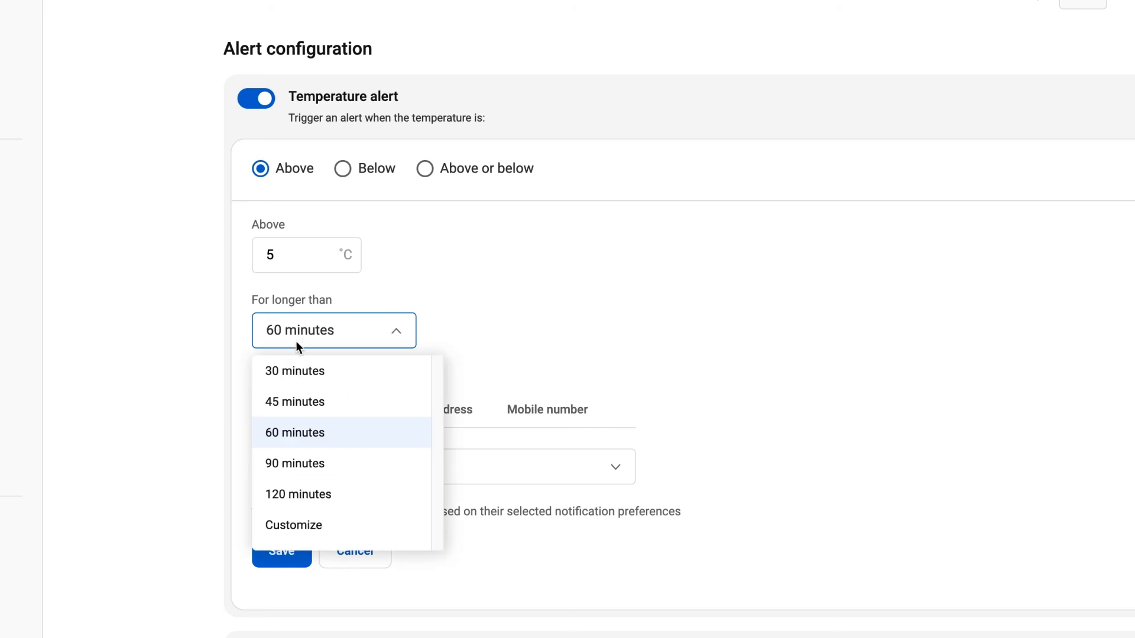
left_click(294, 370)
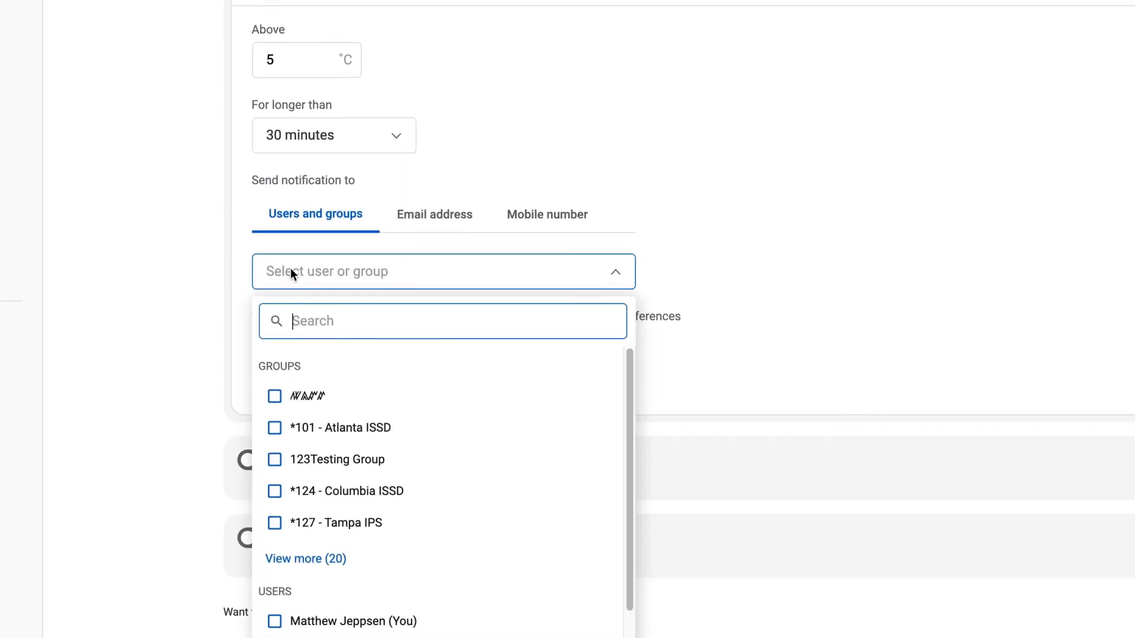
Step: Add the Admin group, a company email address and an Australian mobile number as recipients
type("admin")
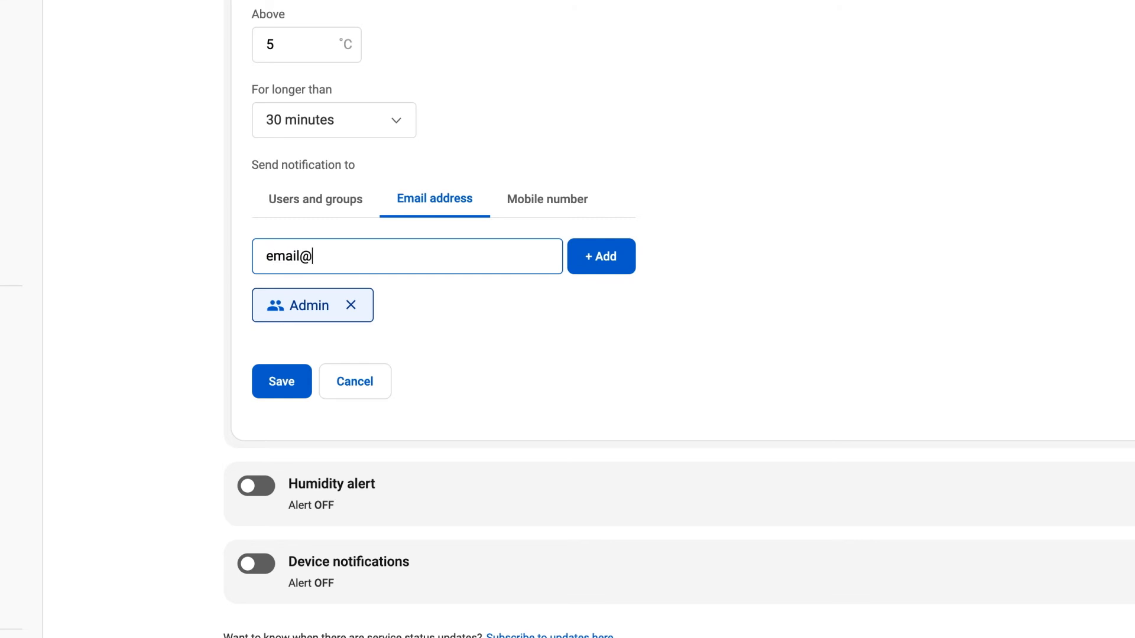
left_click(599, 256)
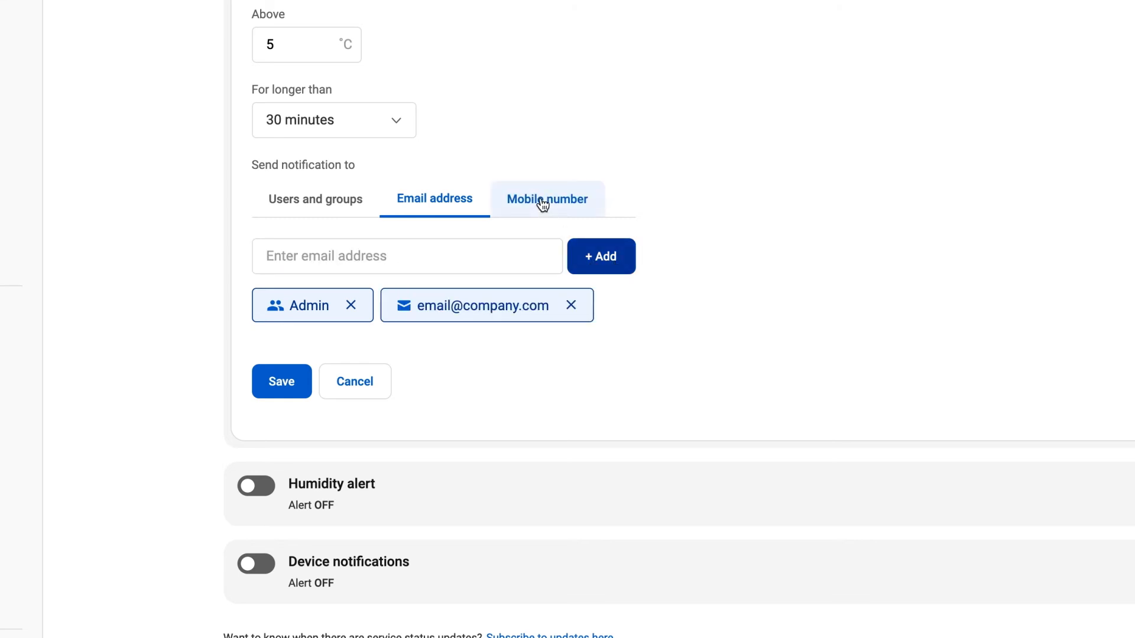
left_click(547, 198)
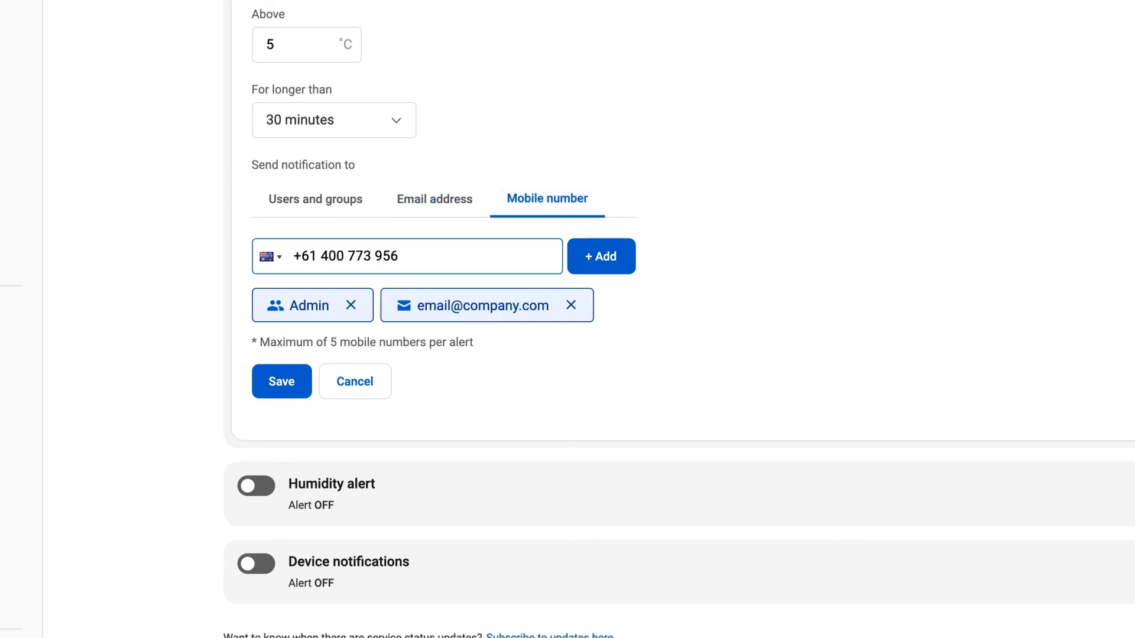
left_click(600, 256)
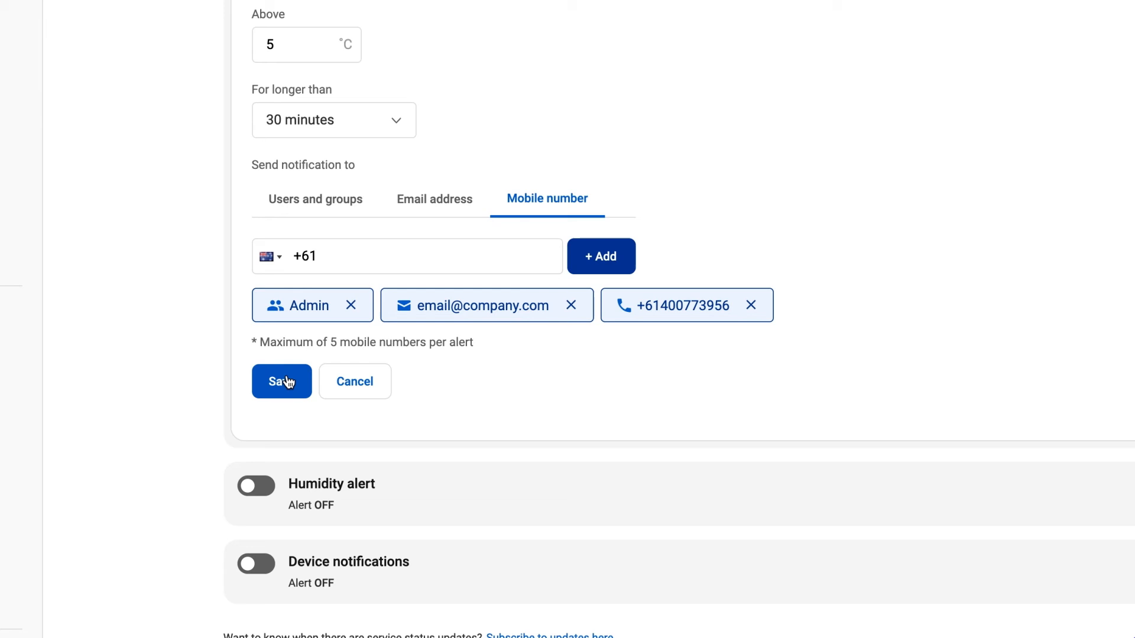